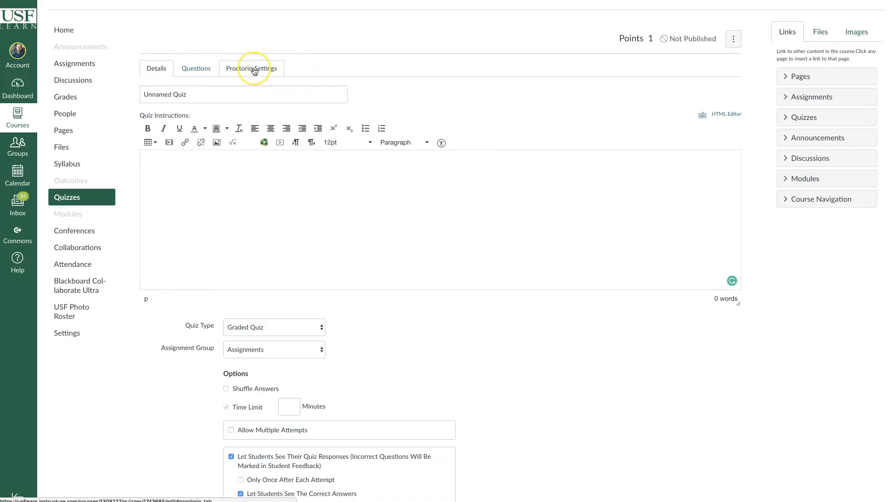
Reach the In-Quiz Tools section of the quiz's Proctorio Settings.
{"action": "left_click", "coordinate": [252, 68]}
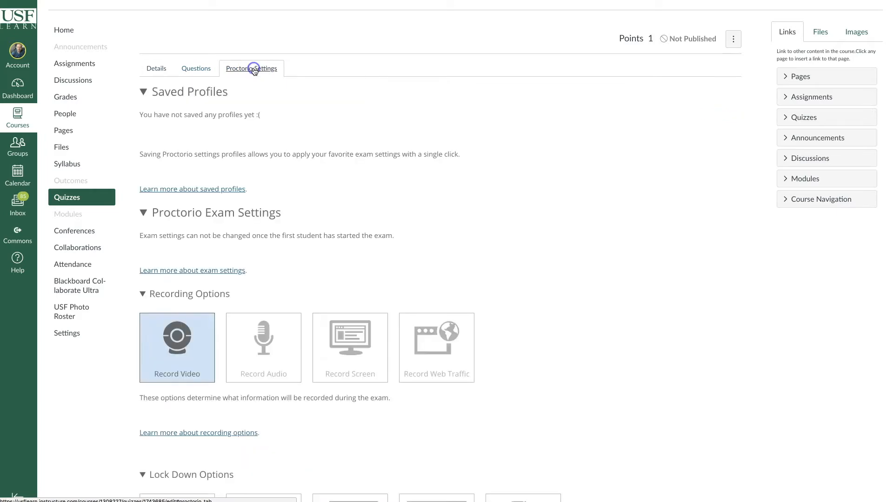
{"action": "scroll", "scroll_direction": "down", "scroll_amount": 3}
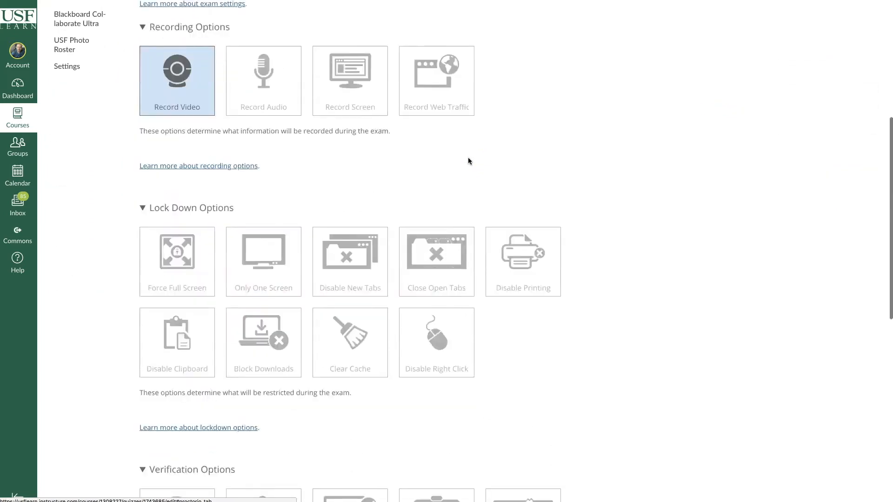
{"action": "scroll", "scroll_direction": "down", "scroll_amount": 3}
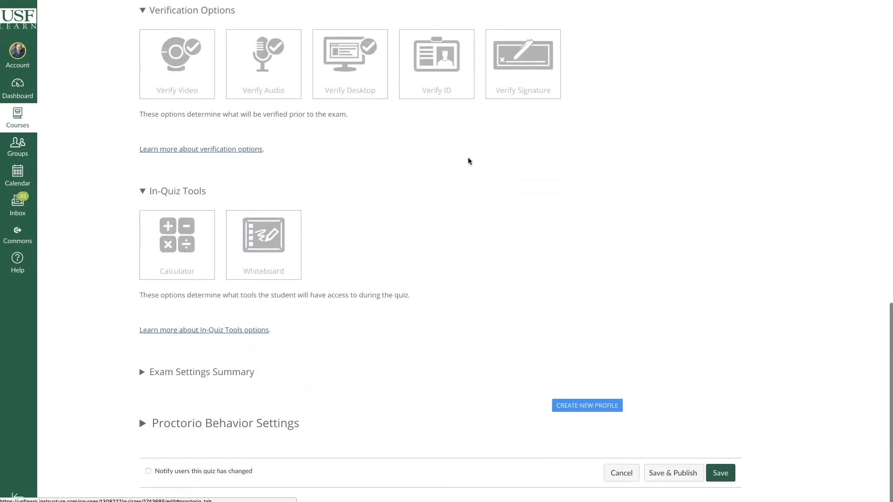
{"action": "left_click", "coordinate": [176, 244]}
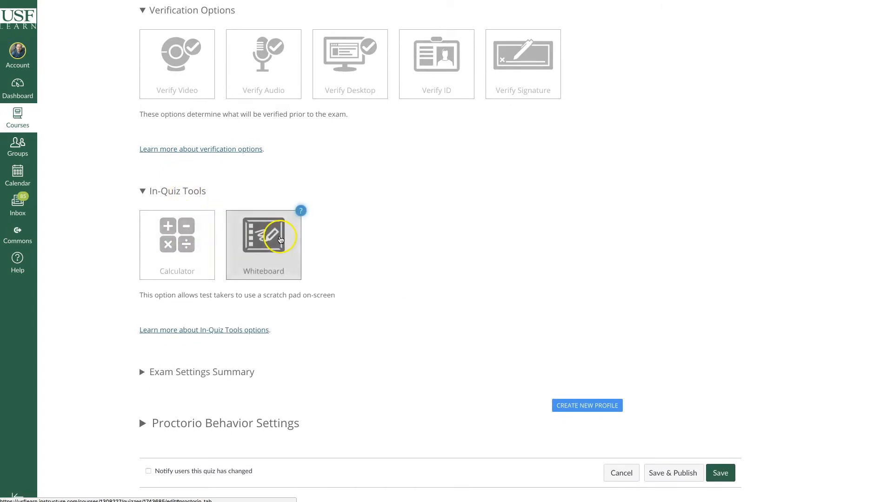
Enable the Scientific calculator as an in-quiz tool via Calculator Options.
{"action": "left_click", "coordinate": [177, 245]}
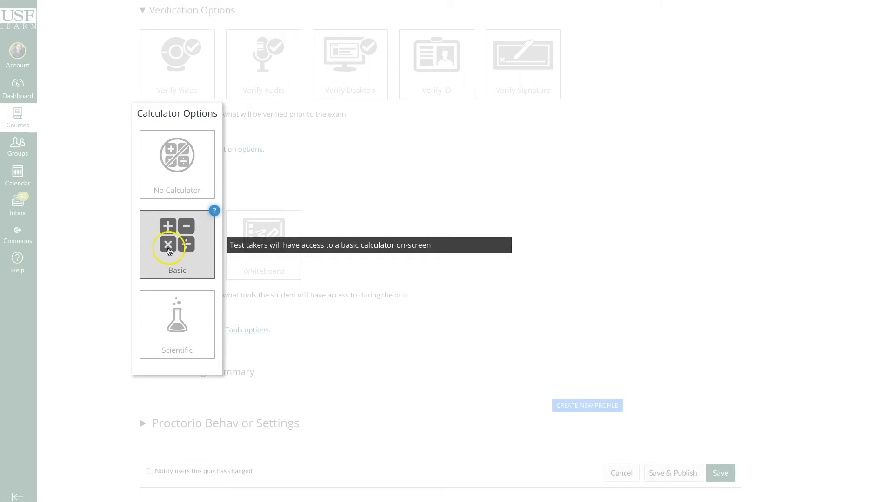
{"action": "left_click", "coordinate": [176, 324]}
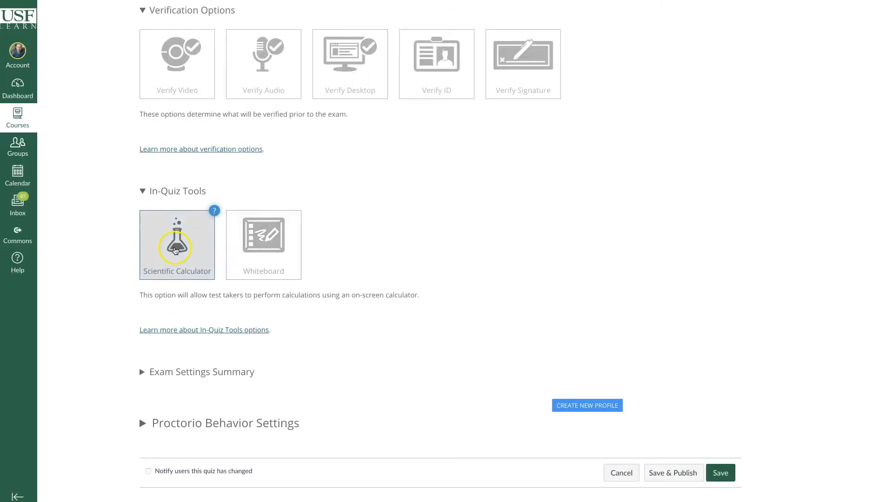
{"action": "left_click", "coordinate": [263, 245]}
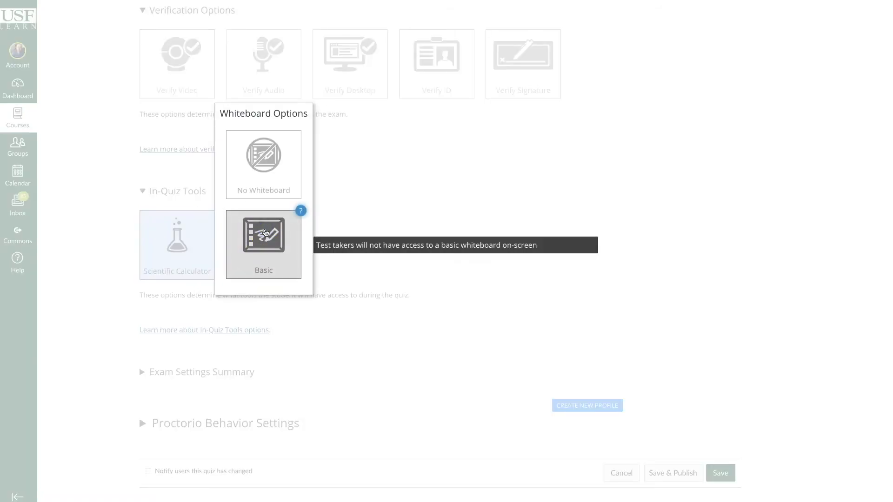
{"action": "left_click", "coordinate": [263, 244]}
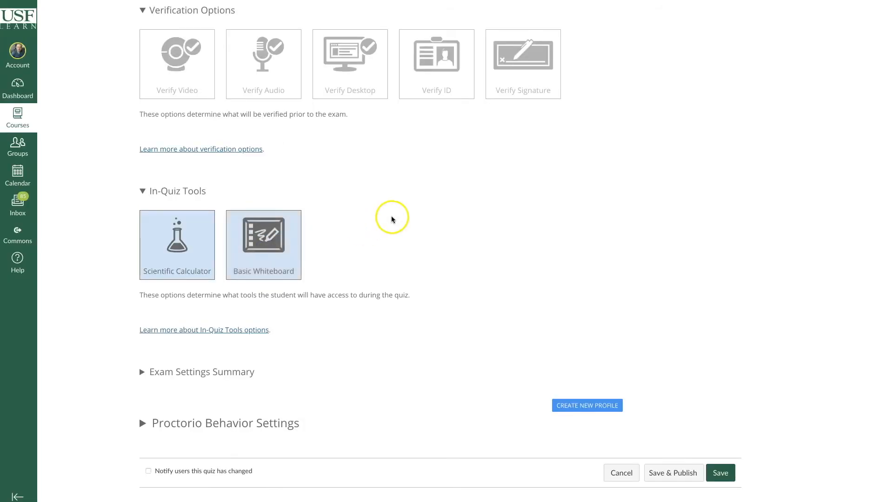
{"action": "left_click", "coordinate": [263, 245]}
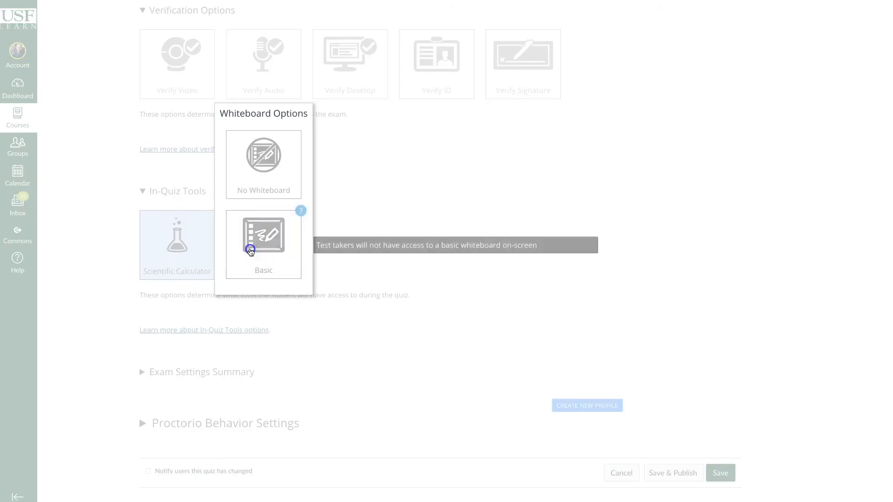
{"action": "left_click", "coordinate": [263, 163]}
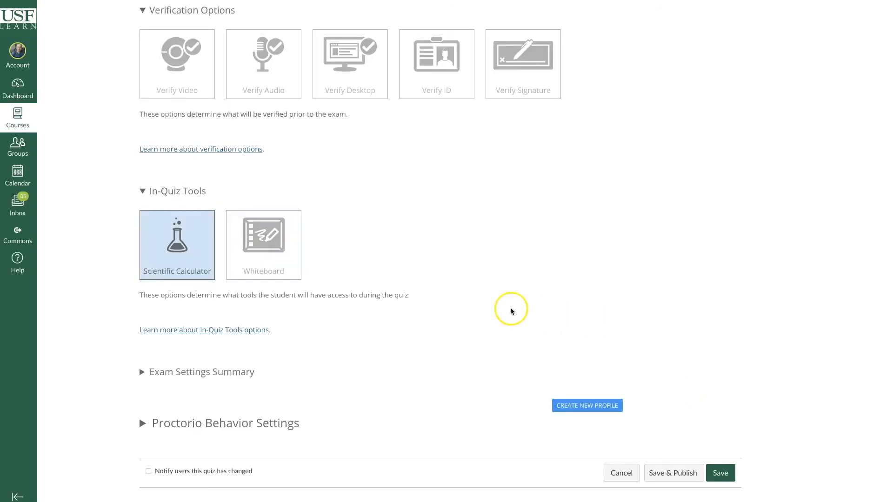